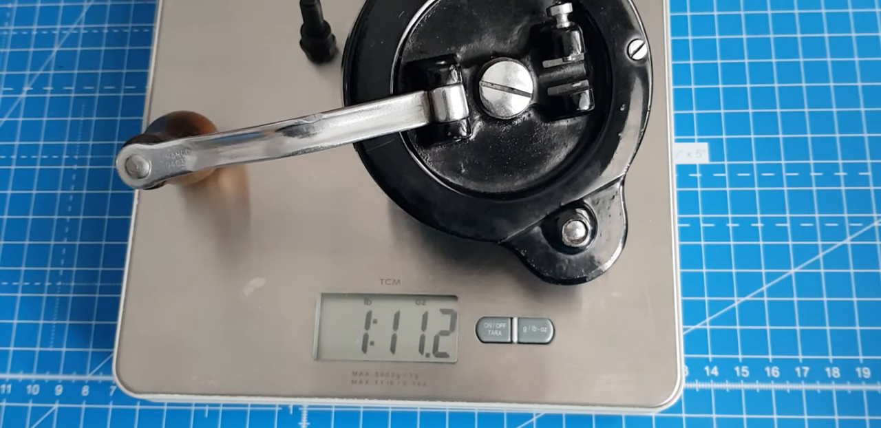
# - Weigh the first grinder (1 lb 11.2 oz), then show the second's weight as 15.0 oz
pyautogui.click(496, 330)
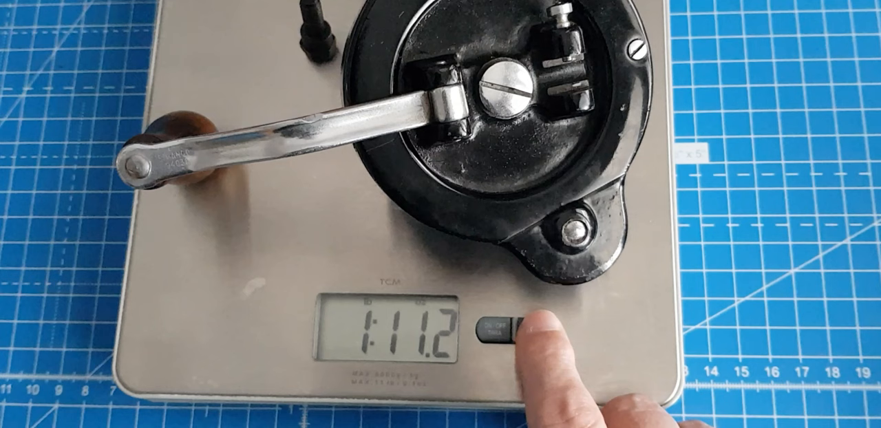
pyautogui.click(506, 334)
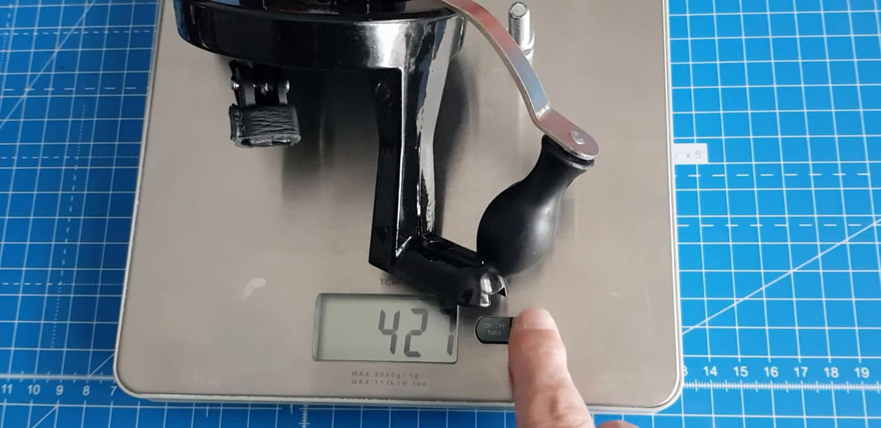
pyautogui.click(541, 333)
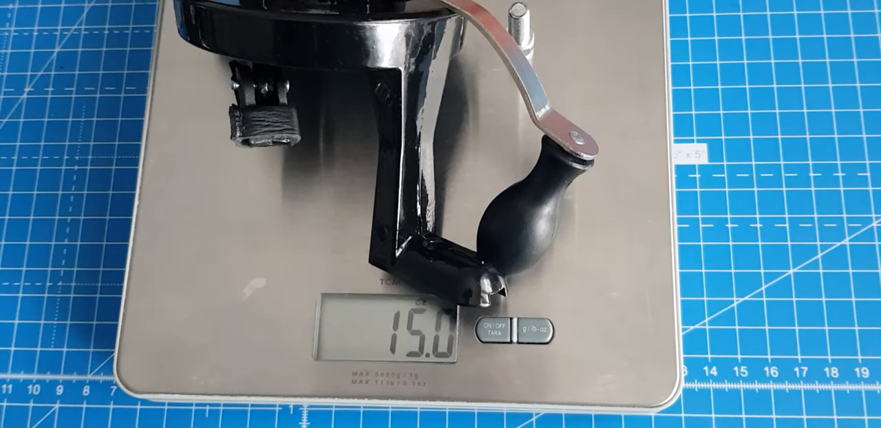